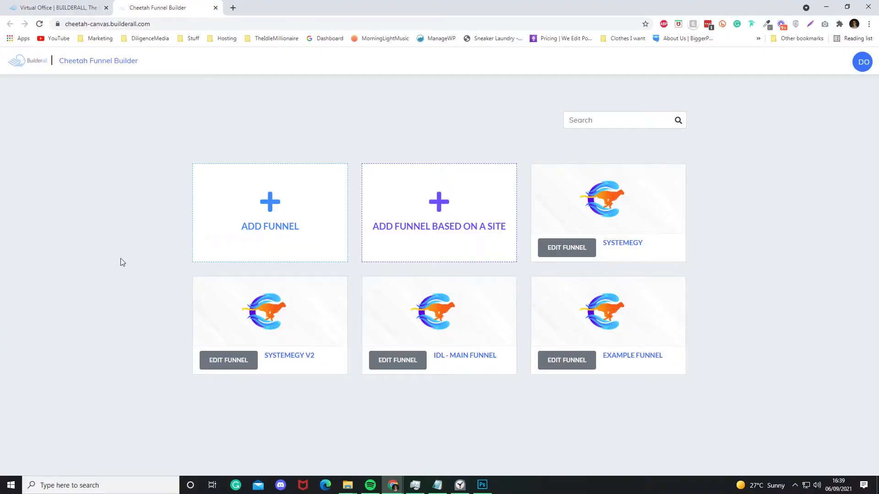
Add a funnel titled 'Example 2021' and enter its editor from the new card.
click(269, 212)
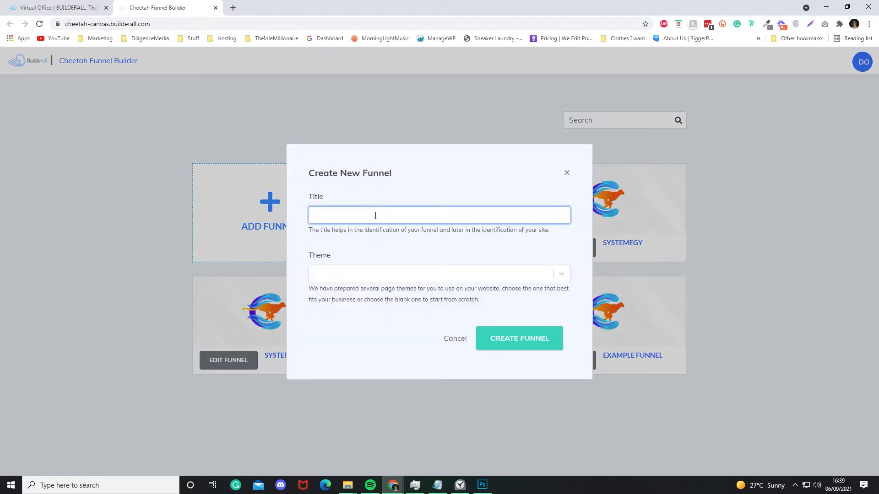
text(Example)
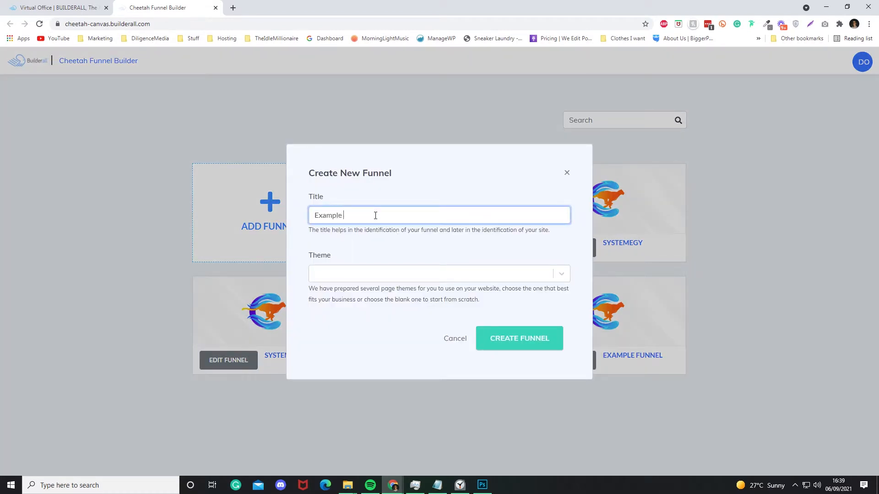
text(202)
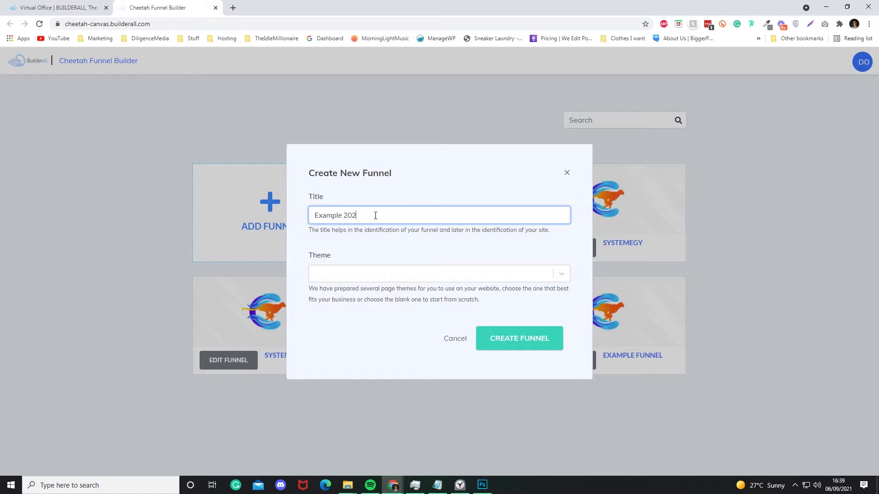
click(439, 274)
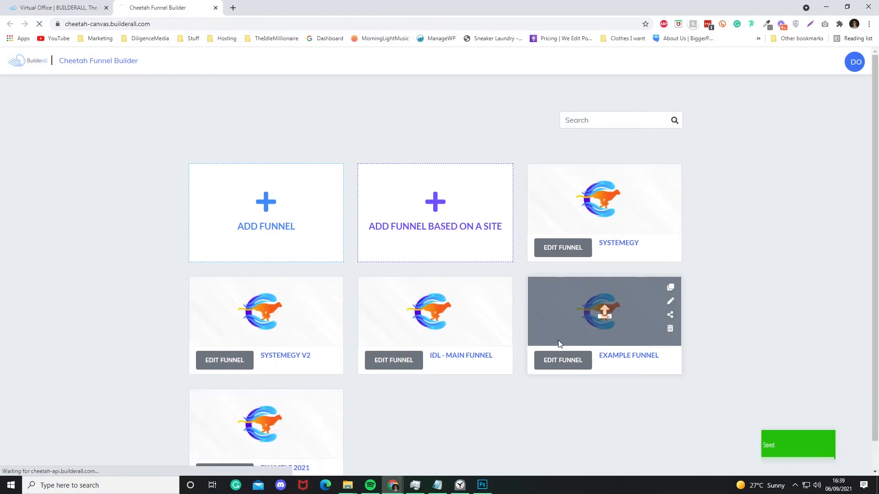
click(562, 361)
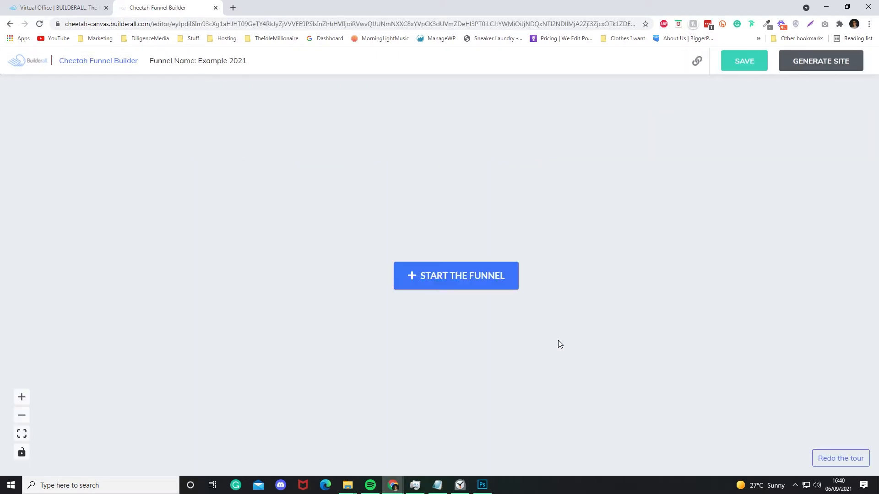
mouse_move(481, 283)
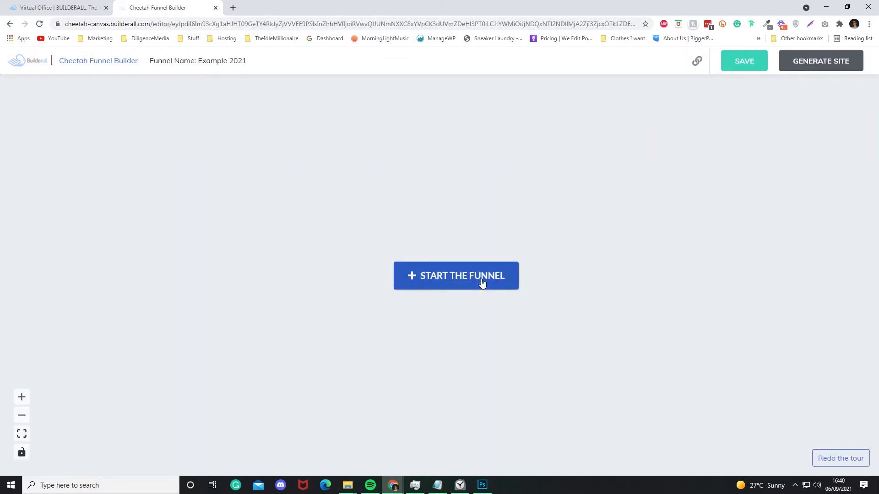
Begin the funnel with a Squeeze Page and bring up its form step's settings.
click(456, 275)
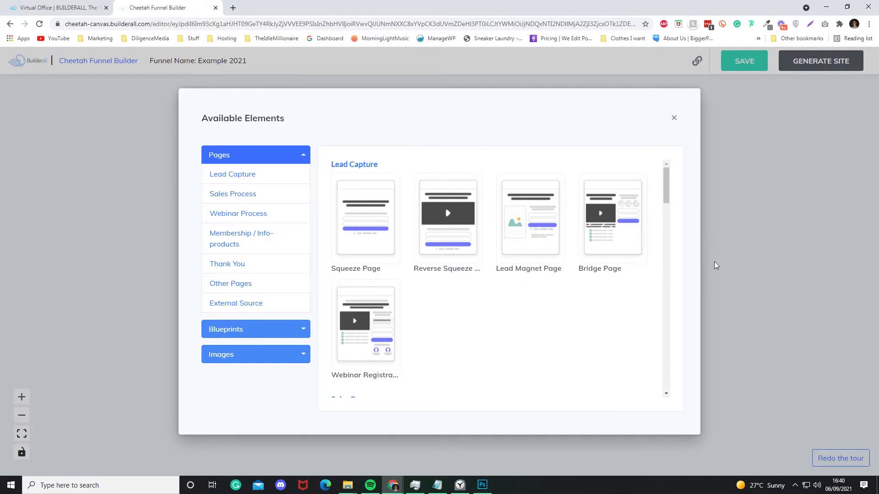
mouse_move(471, 356)
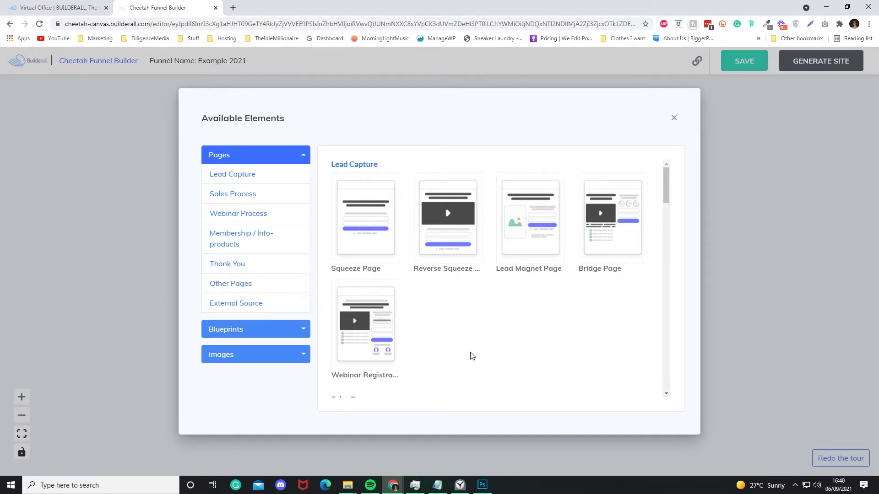
click(364, 219)
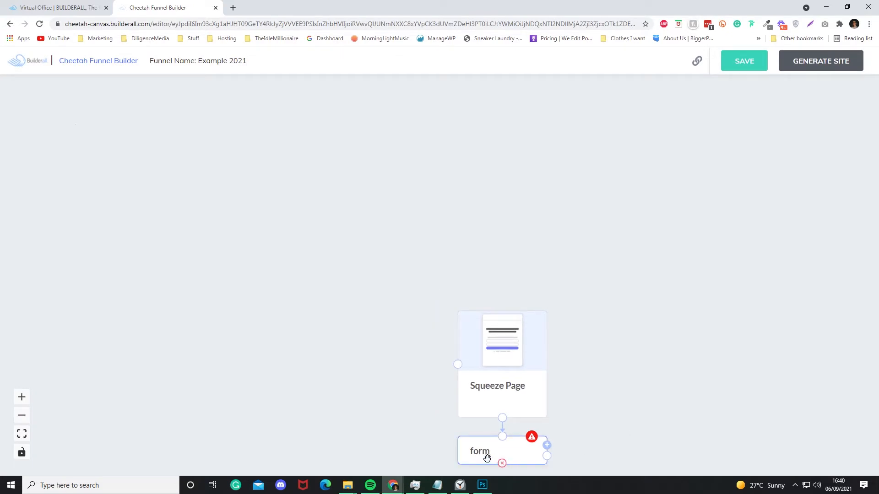
mouse_move(522, 459)
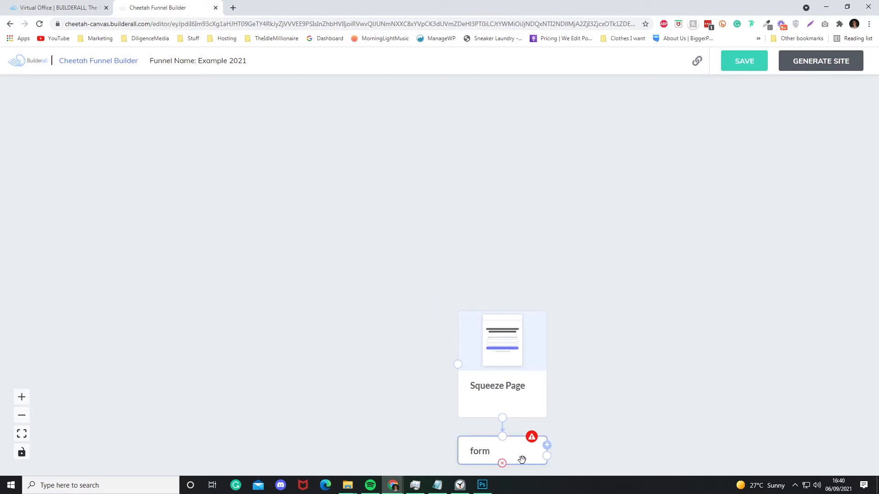
click(497, 451)
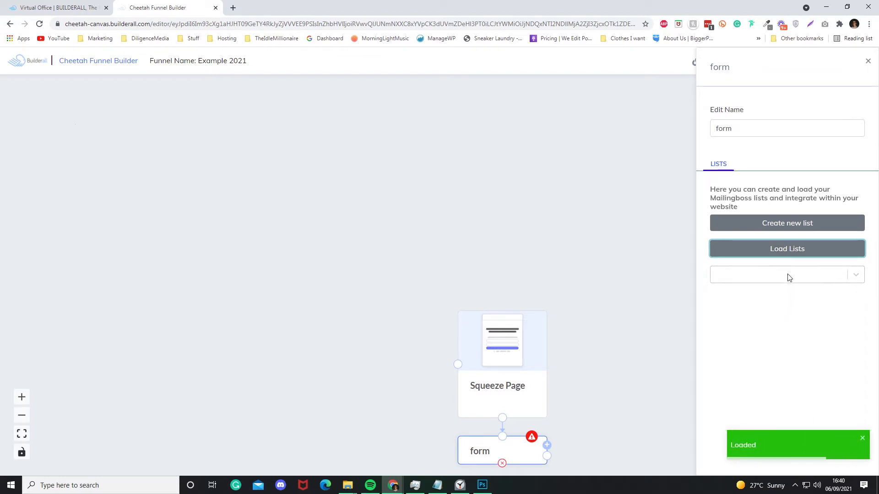
Link the form to the list 'I'm a new list, again!' and rename it 'Example 2021 Form'.
click(787, 274)
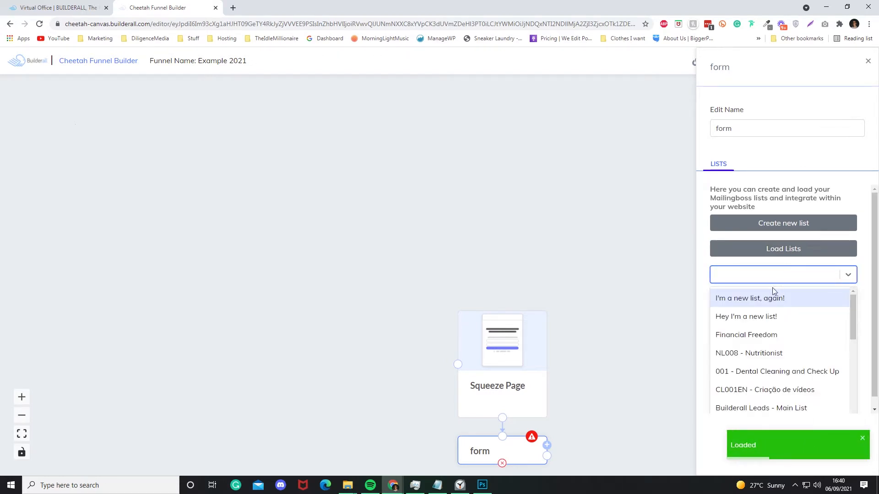
click(750, 299)
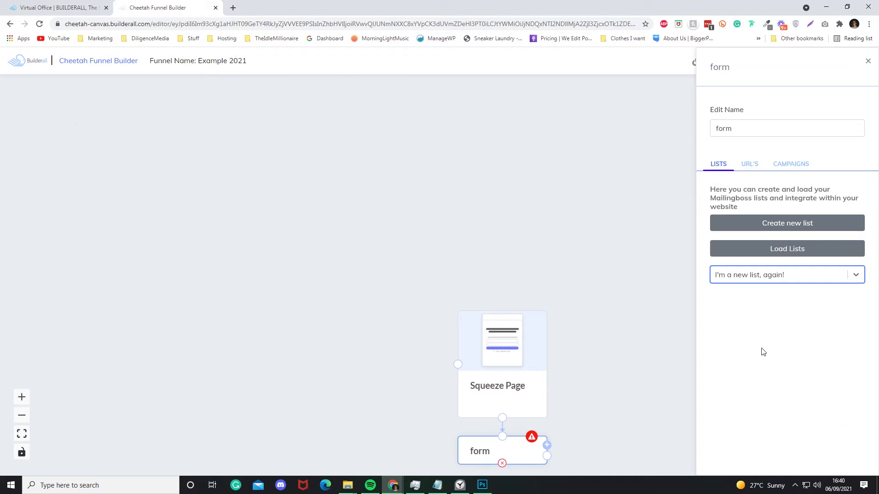
double_click(723, 128)
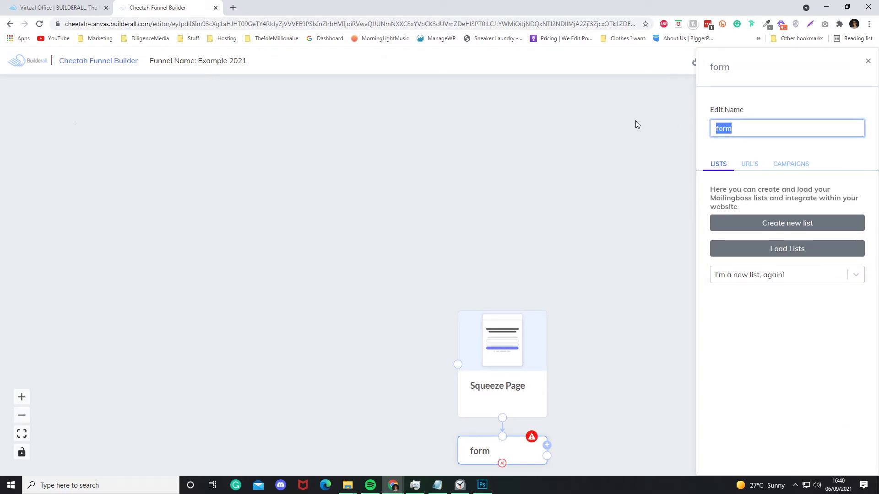
text(Example 2021 F)
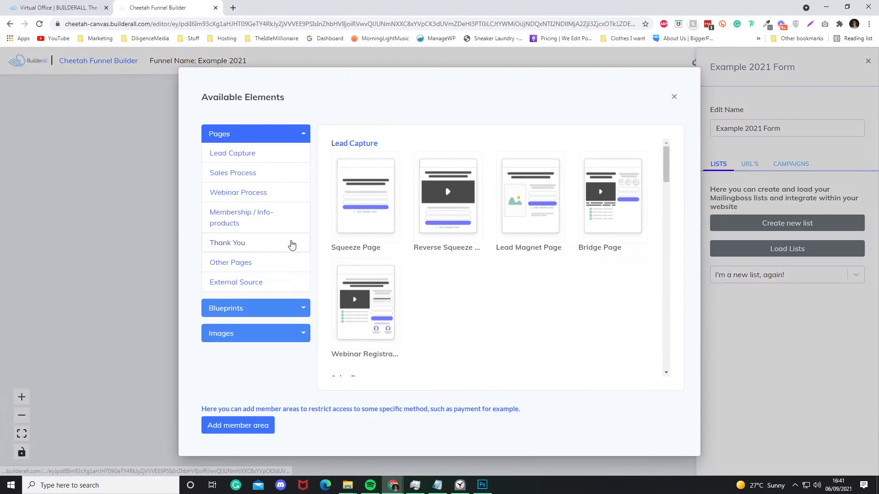
mouse_move(523, 302)
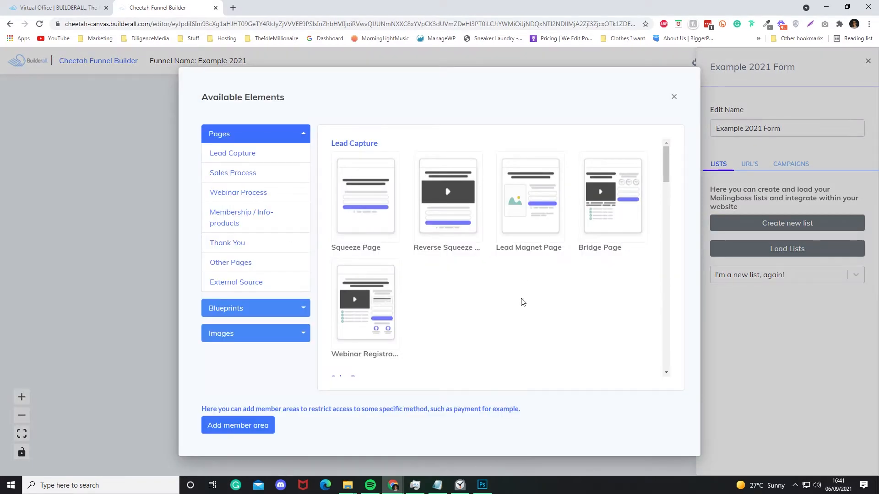
Connect the form to a Thank You Page and place a Confirm Email Page above it.
scroll(down, 3)
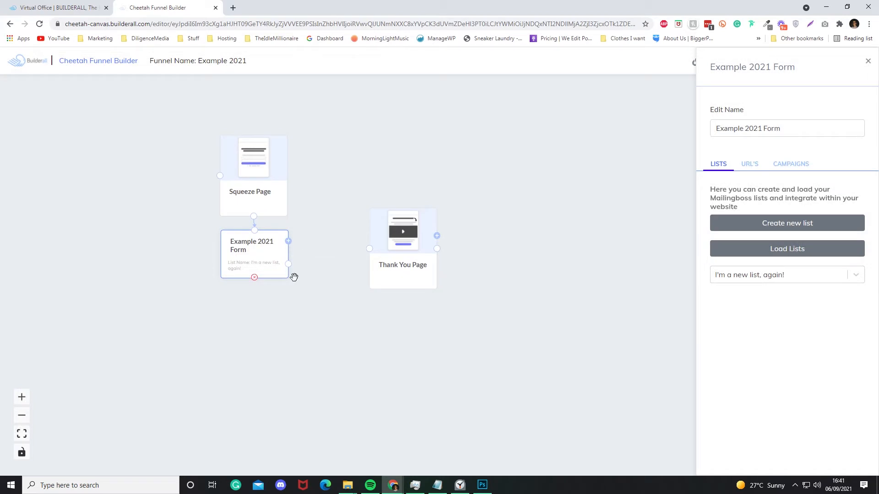
drag(288, 249, 369, 249)
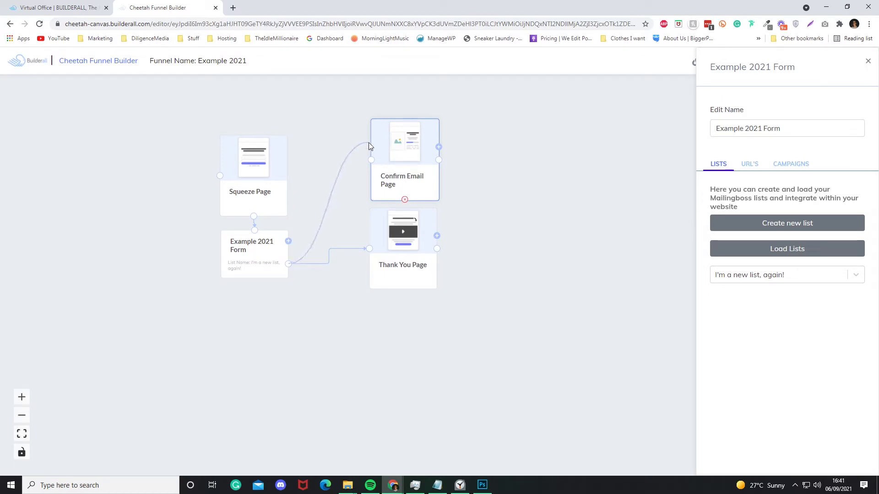
drag(404, 141, 372, 118)
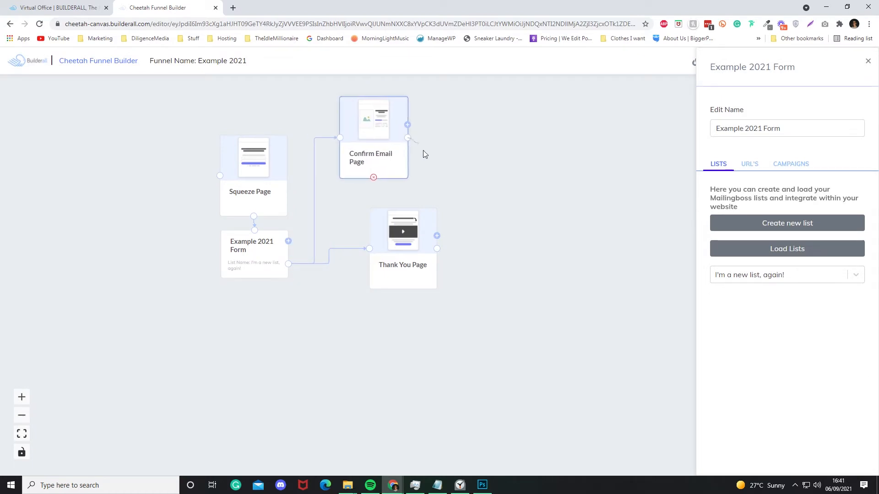
mouse_move(416, 144)
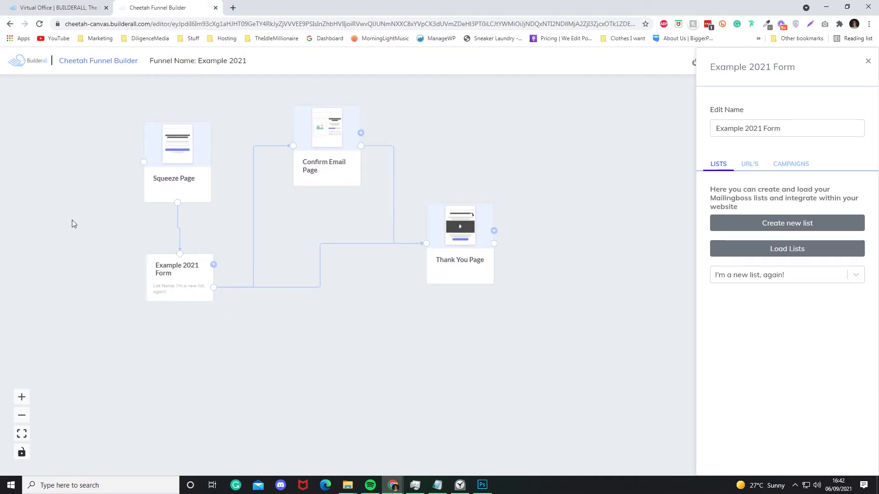
mouse_move(584, 370)
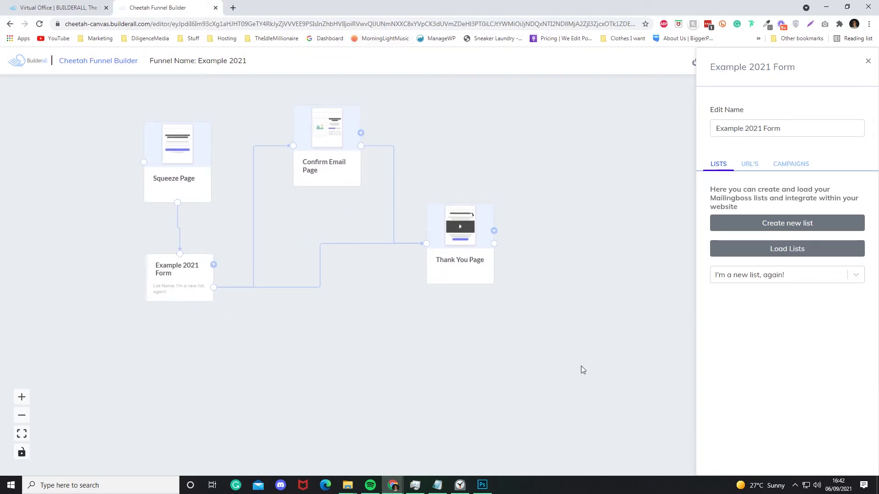
mouse_move(313, 184)
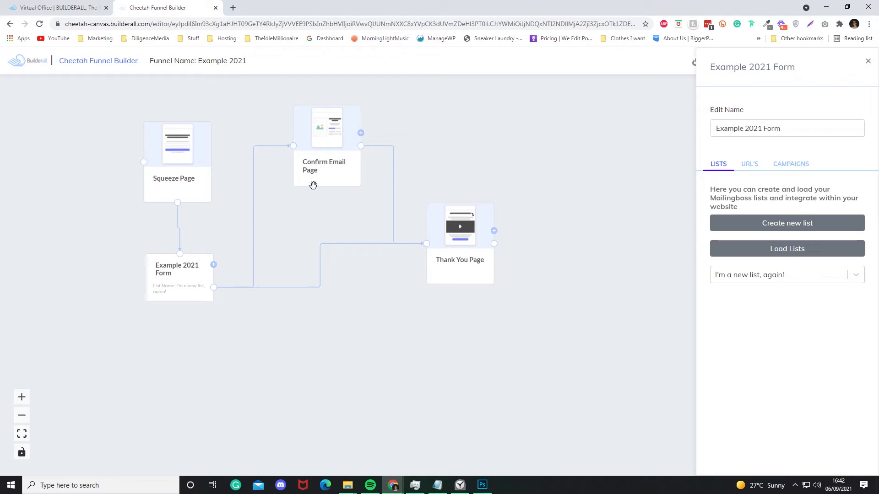
mouse_move(850, 66)
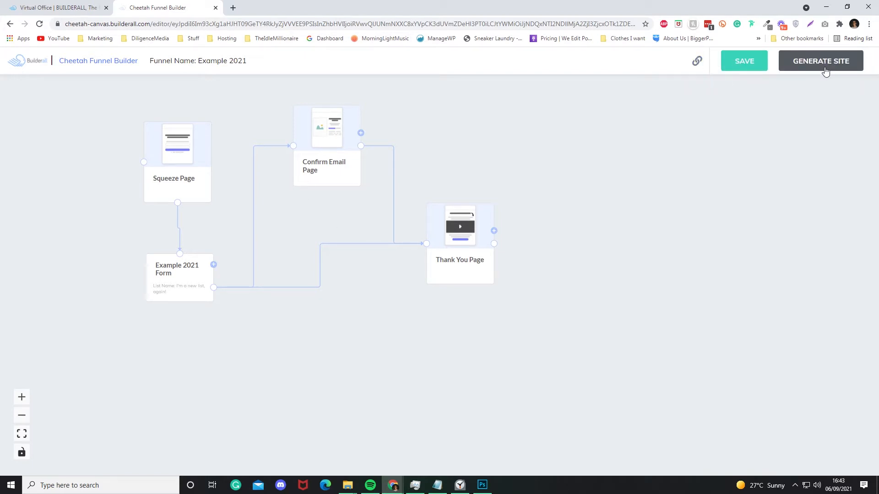
mouse_move(206, 179)
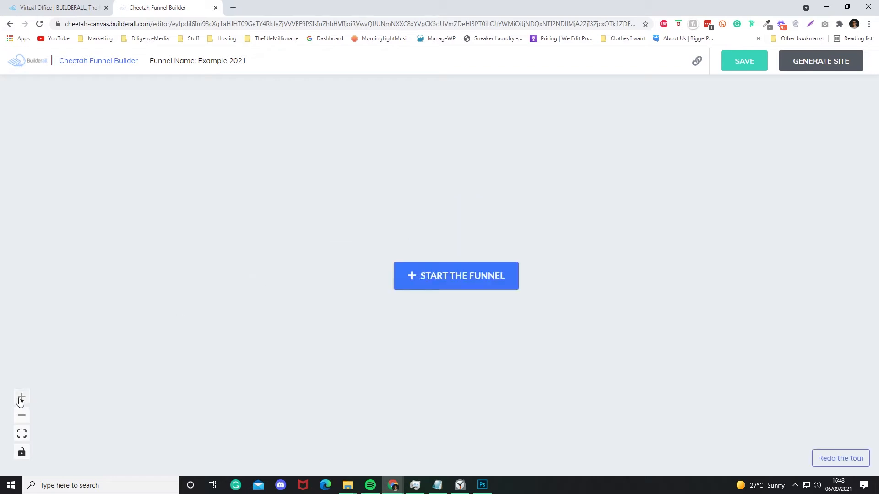
Browse the blueprints, pick Lead Capture Funnel and centre the canvas on it.
click(456, 276)
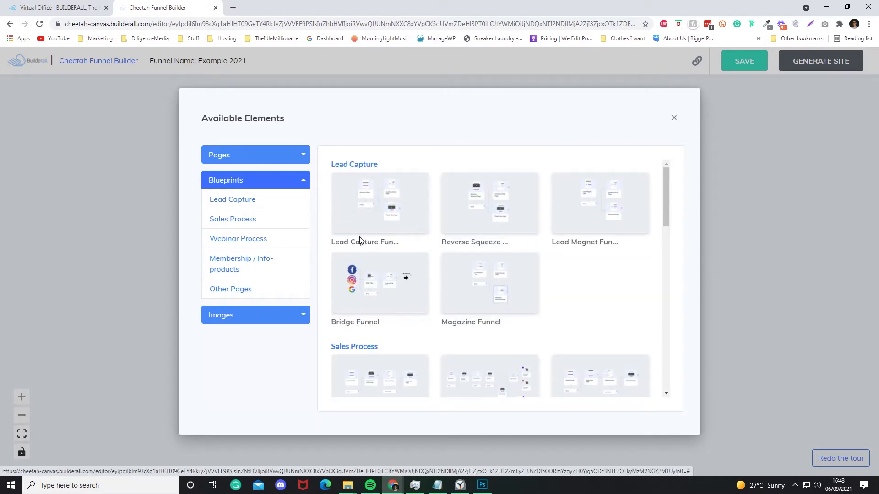
mouse_move(685, 198)
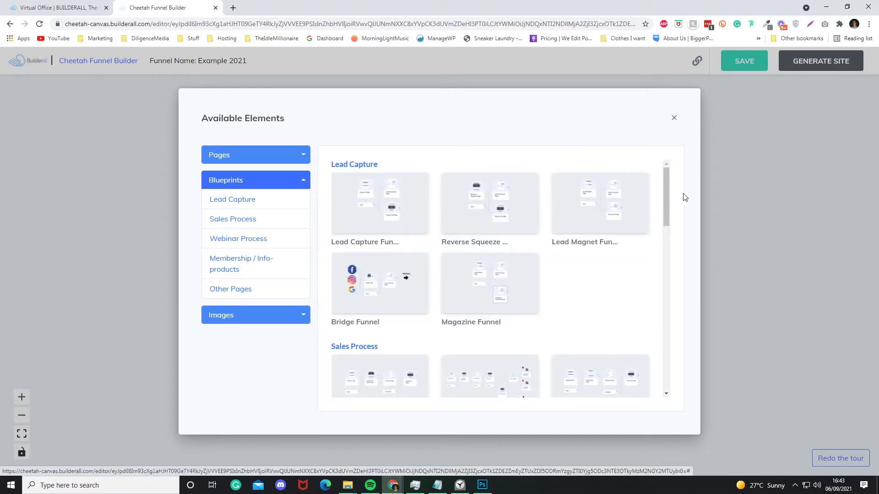
mouse_move(370, 303)
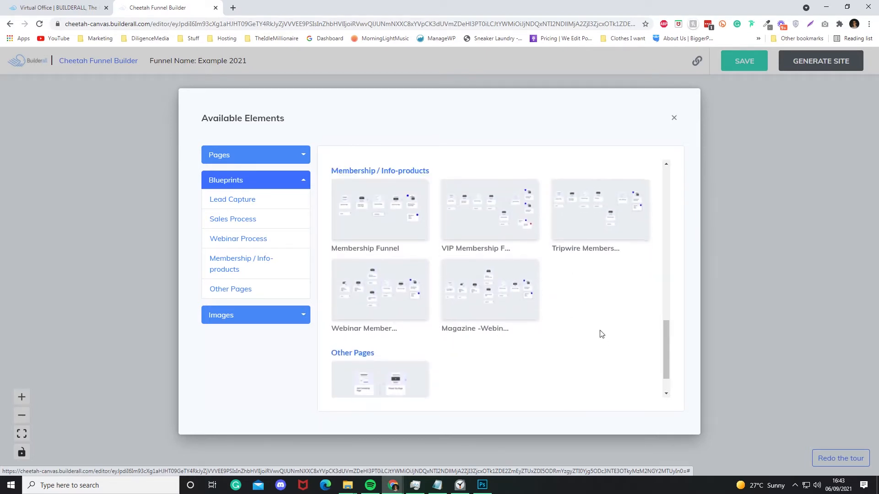
click(380, 291)
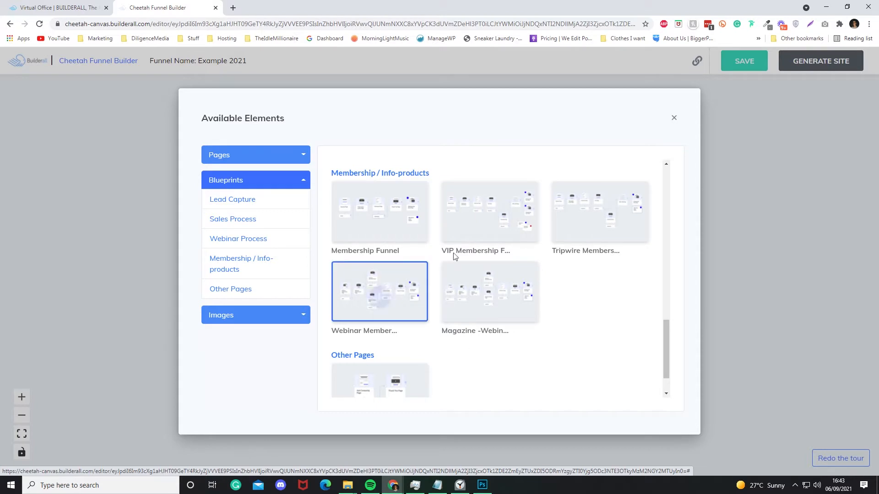
mouse_move(431, 362)
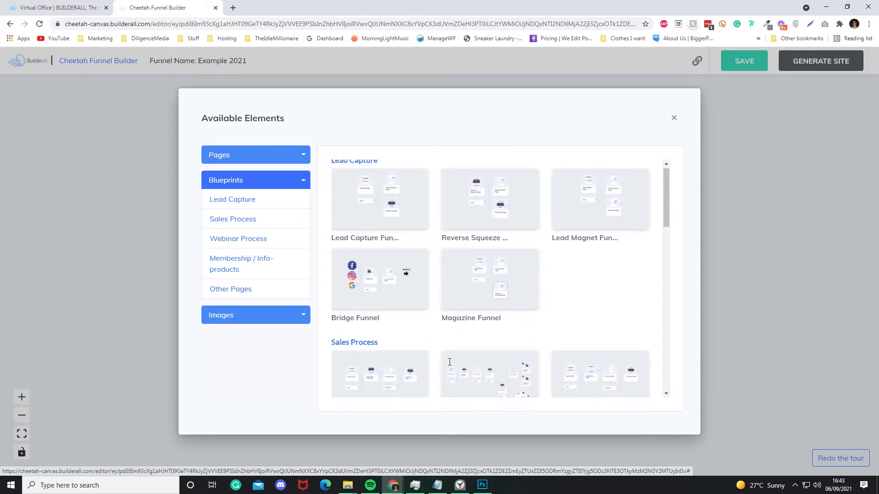
click(674, 118)
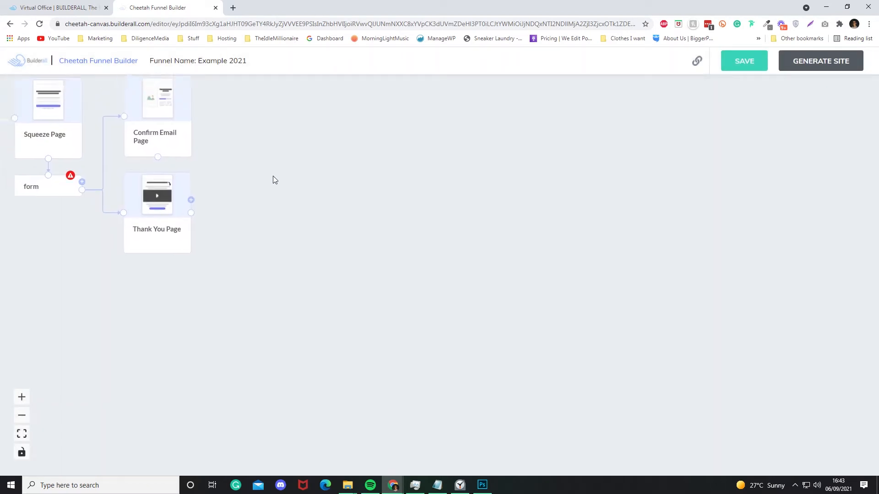
drag(275, 179, 688, 331)
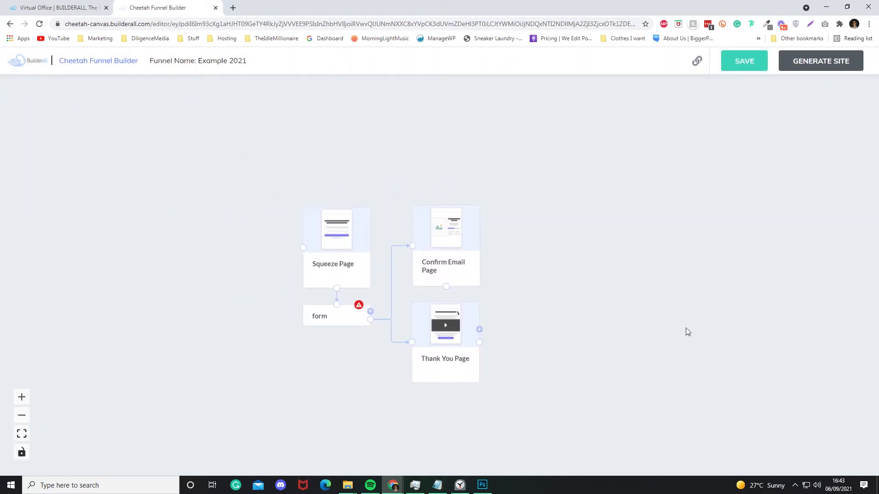
mouse_move(464, 199)
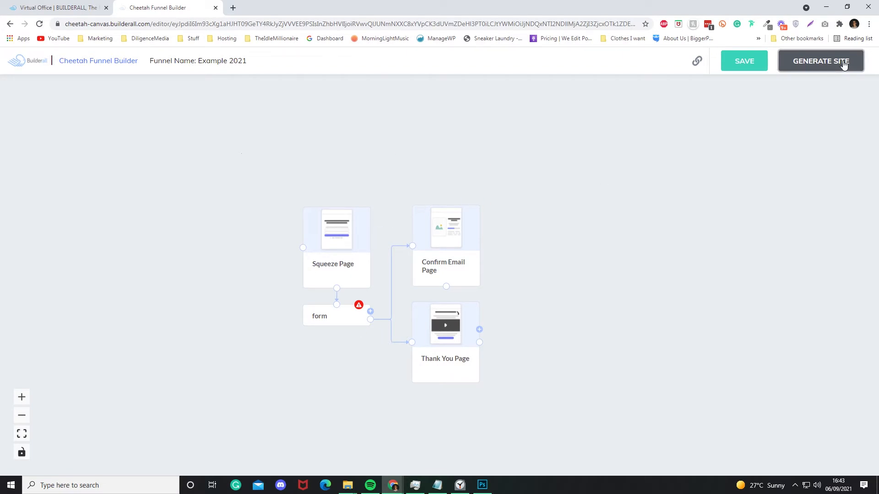
Generate the site from the Example 2021 funnel and go to the new website.
click(820, 60)
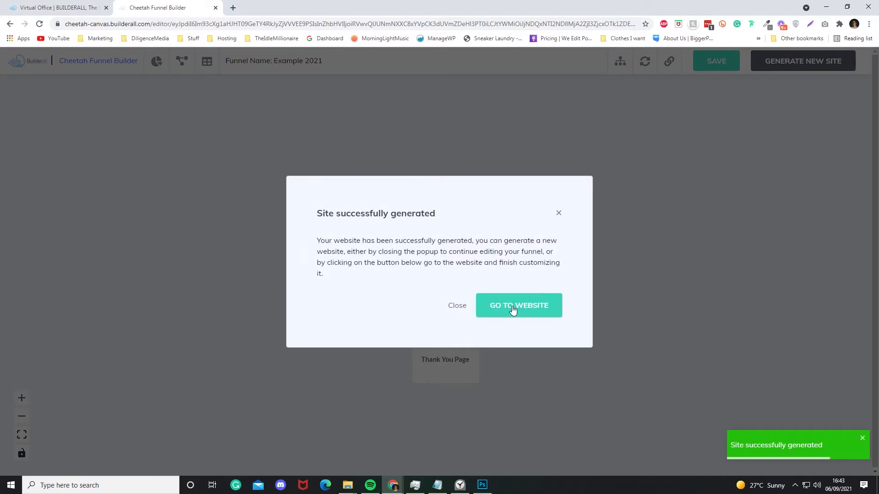
click(518, 306)
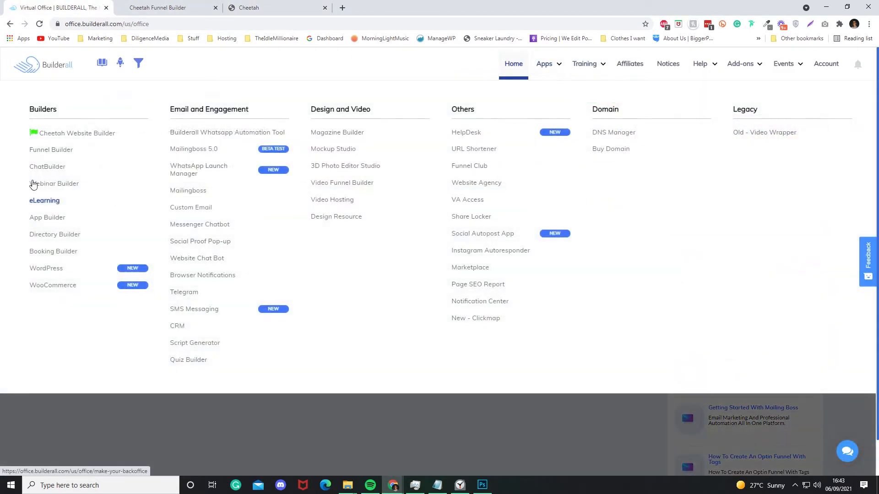
mouse_move(51, 150)
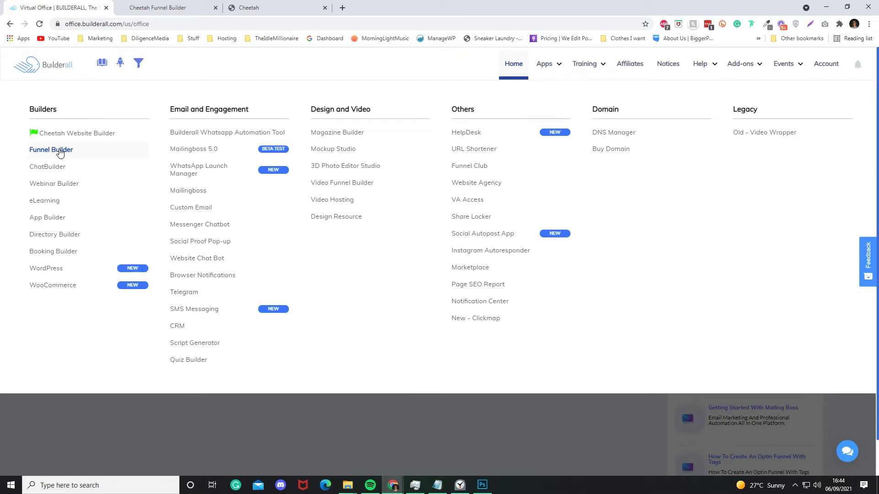
Switch to the Cheetah tab showing Example 2021 and continue the dashboard tour.
click(52, 150)
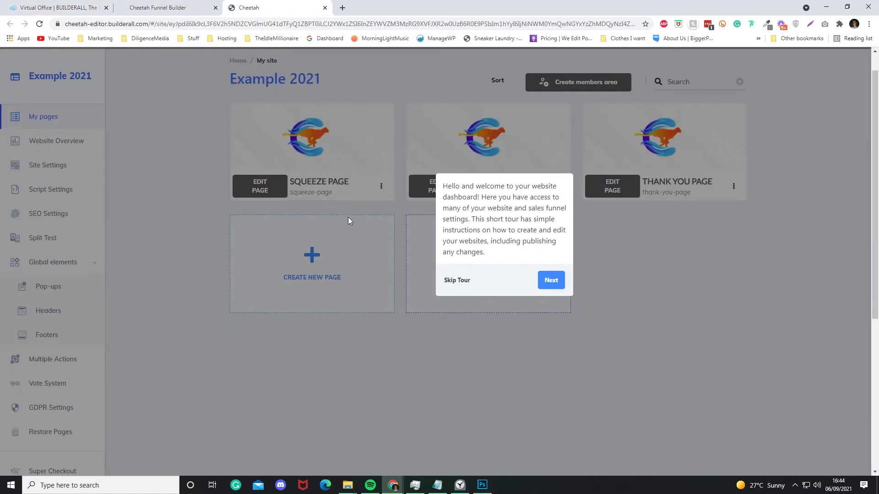
click(551, 280)
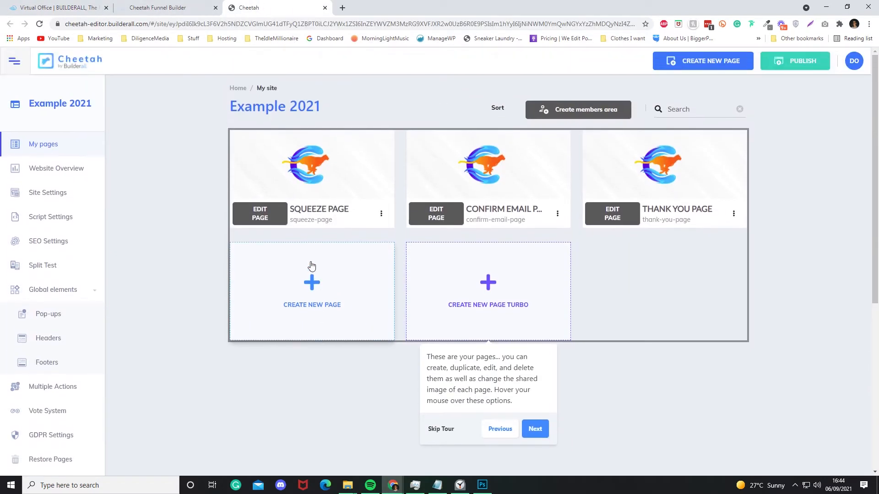
mouse_move(339, 264)
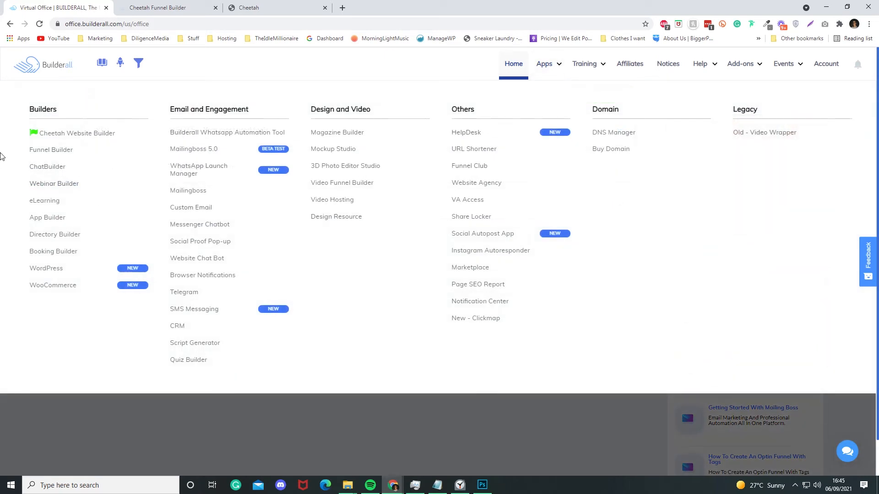
mouse_move(67, 134)
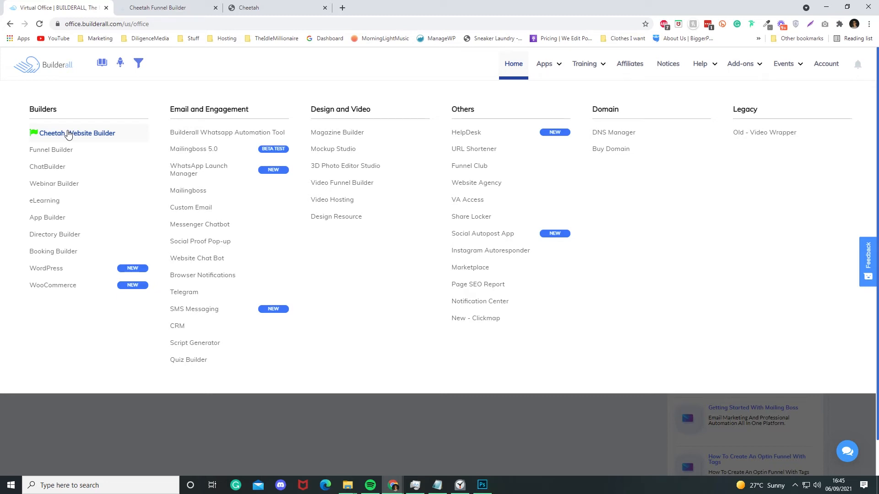
mouse_move(58, 145)
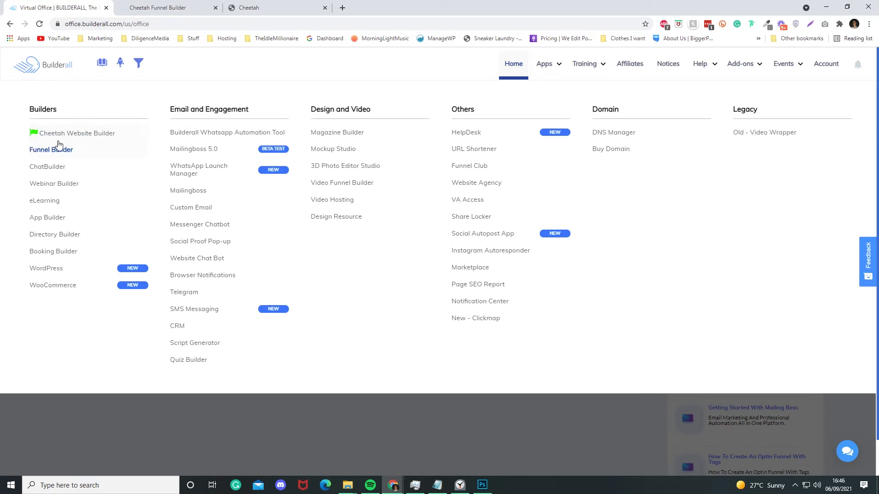
mouse_move(84, 136)
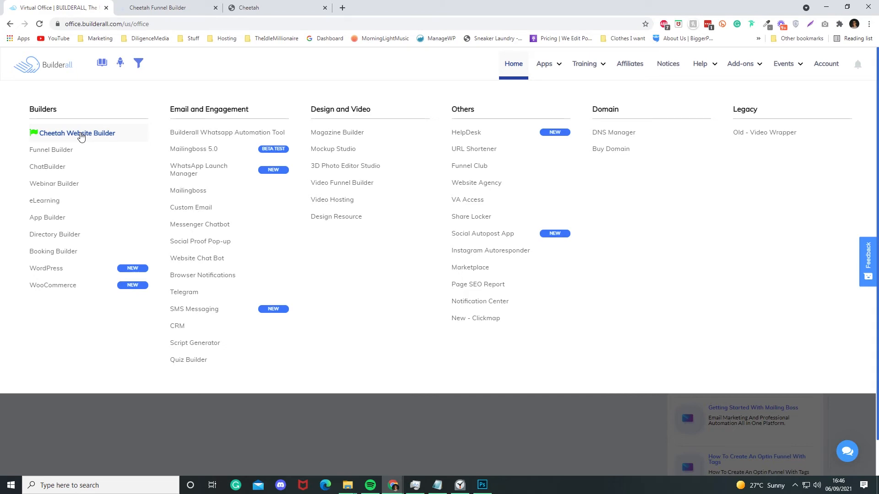
click(76, 132)
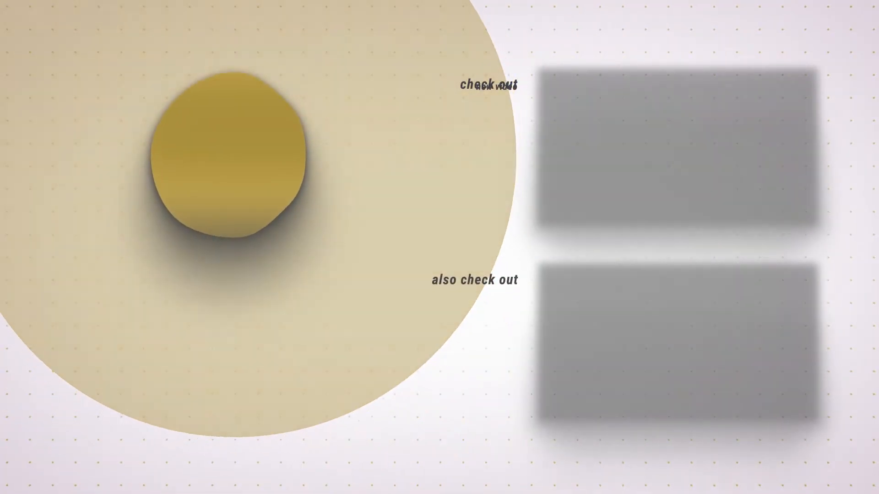